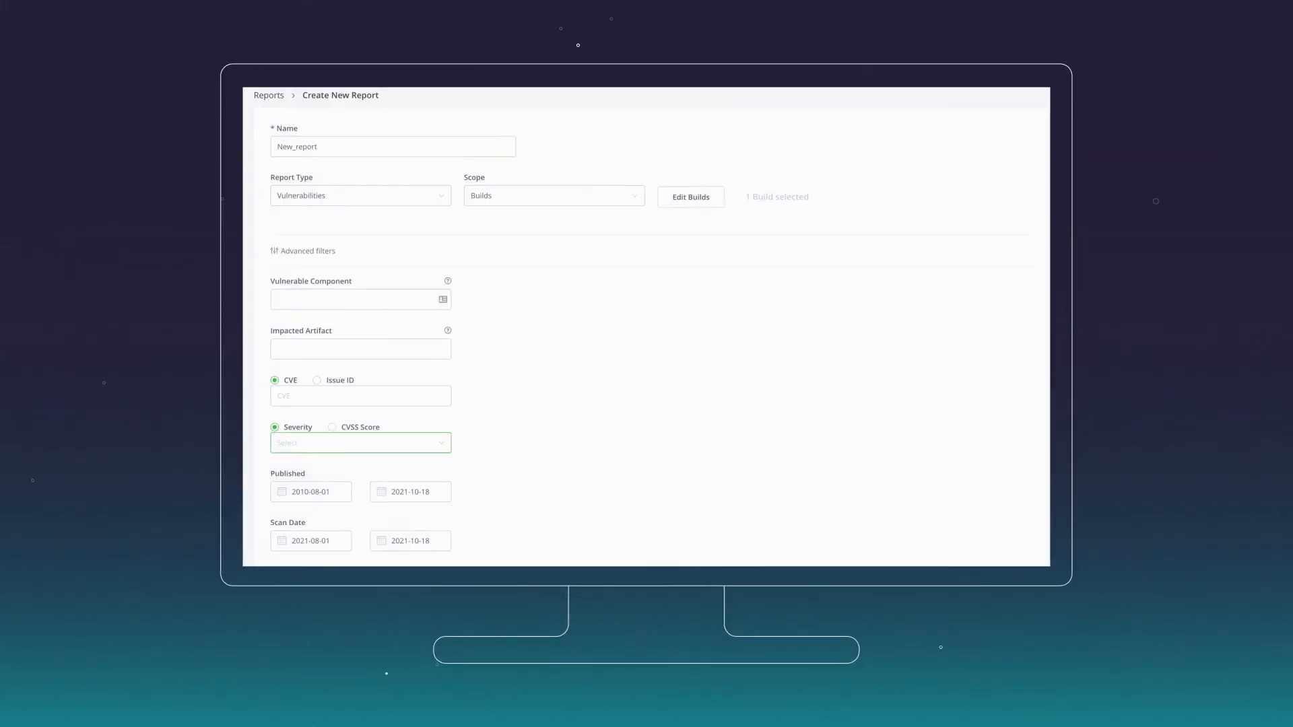
Step: Open the Severity filter to list Low, Medium, High and Critical options
{"action": "left_click", "coordinate": [359, 443]}
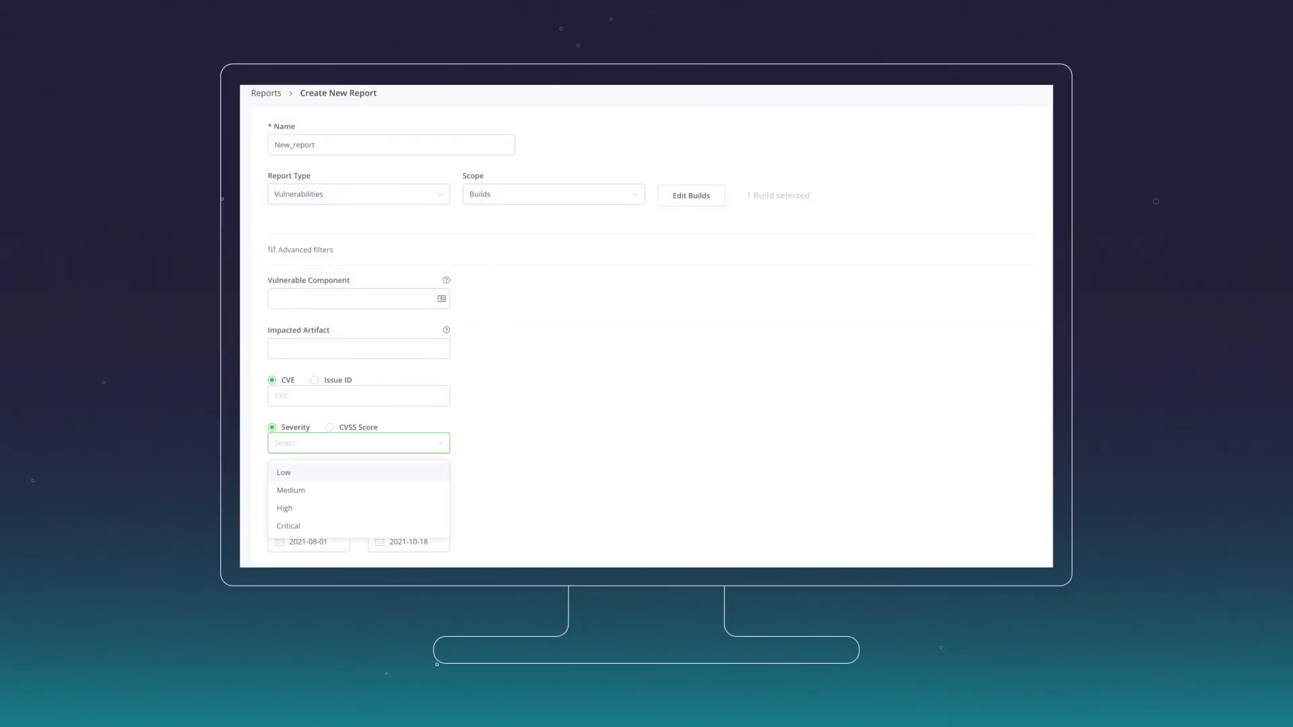
{"action": "mouse_move", "coordinate": [284, 508]}
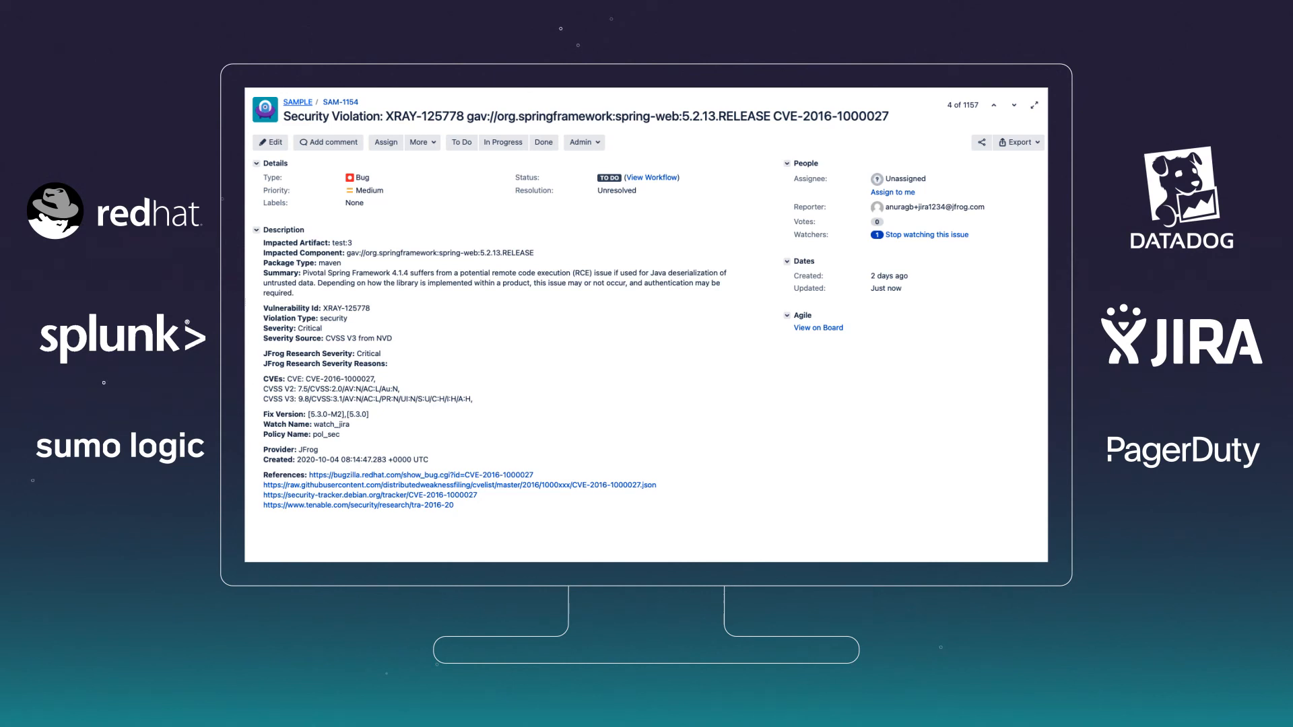
{"action": "scroll", "scroll_direction": "down", "scroll_amount": 3}
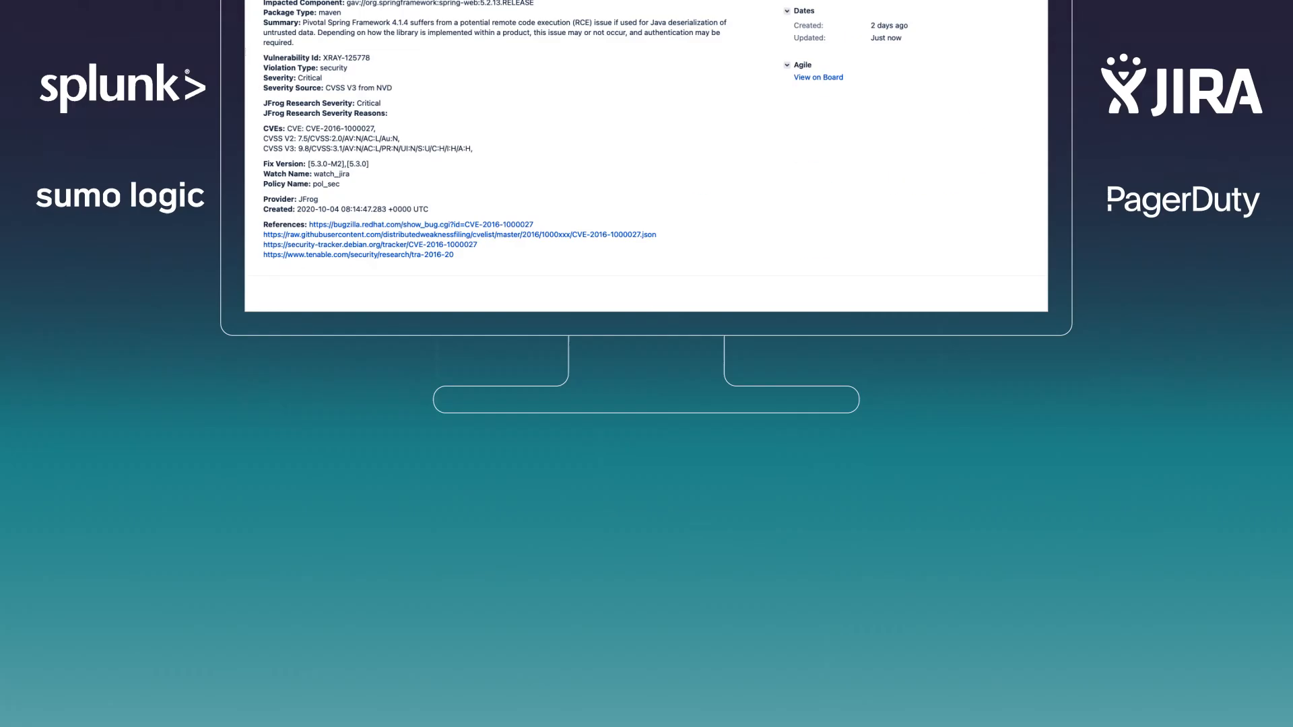